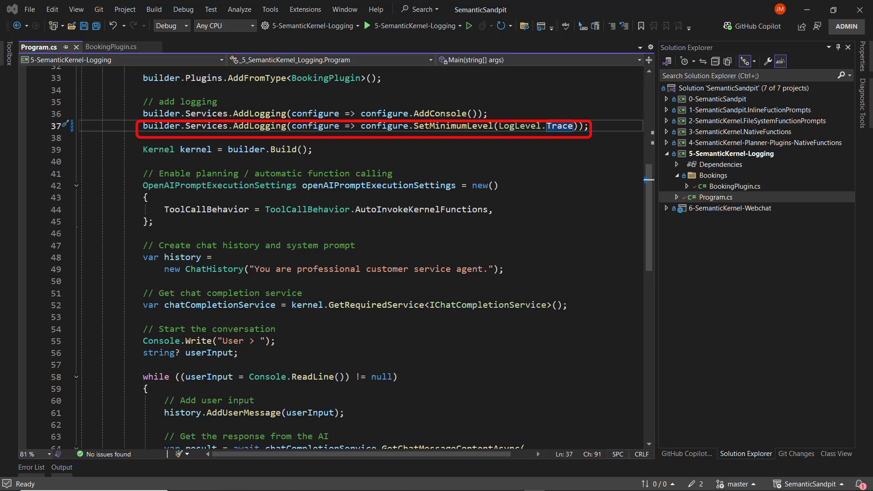
Step: Clear the Trace value from the SetMinimumLevel call on line 37
double_click(560, 125)
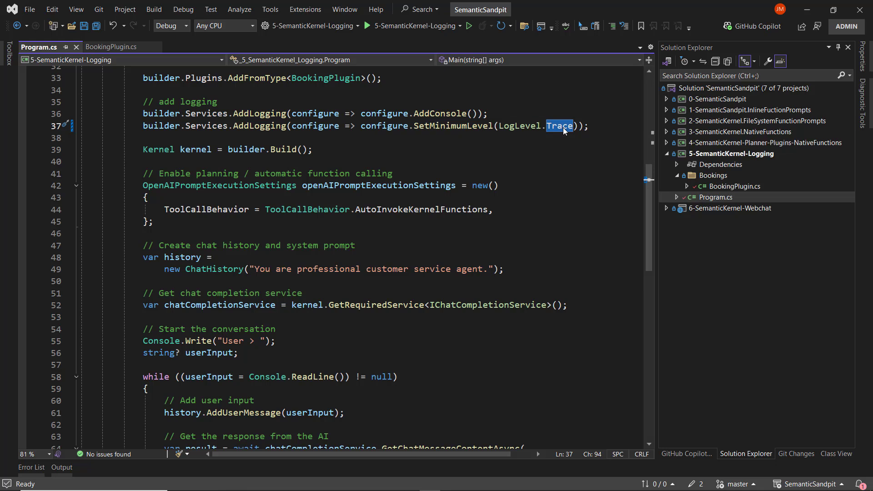
key("Delete")
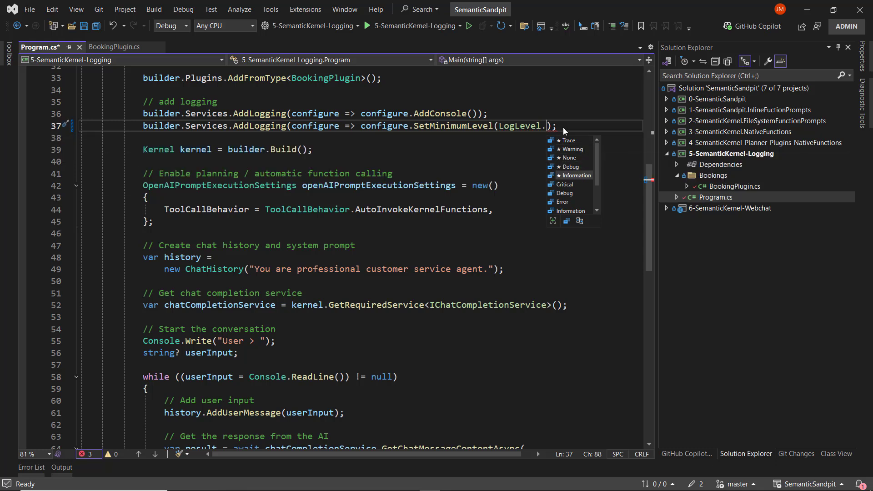
mouse_move(563, 184)
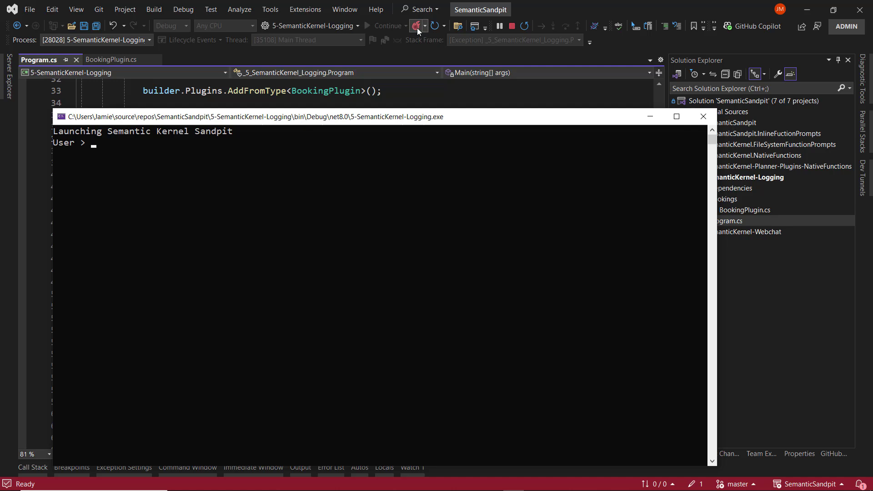
mouse_move(418, 25)
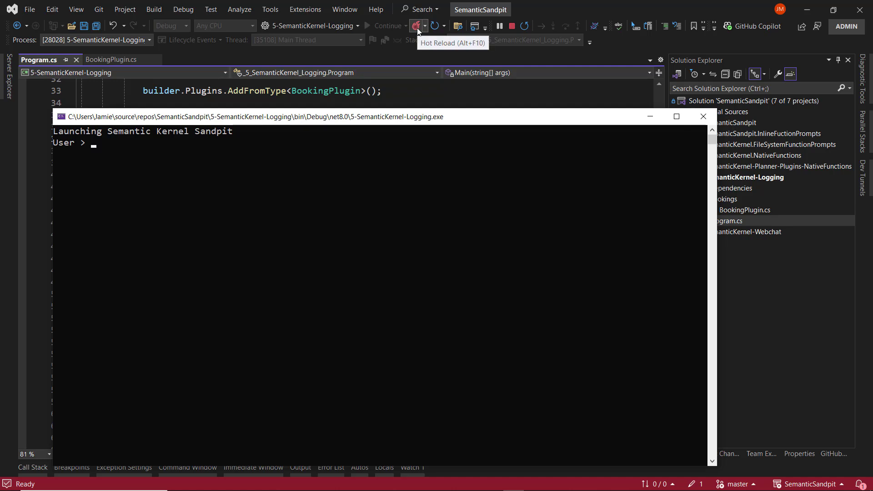
Step: Ask the running console agent 'what can you do?' at the User prompt
type("what can you do?")
type("builder.Services.AddLogging(configure => configure.SetMinimumLevel(LogLevel.);")
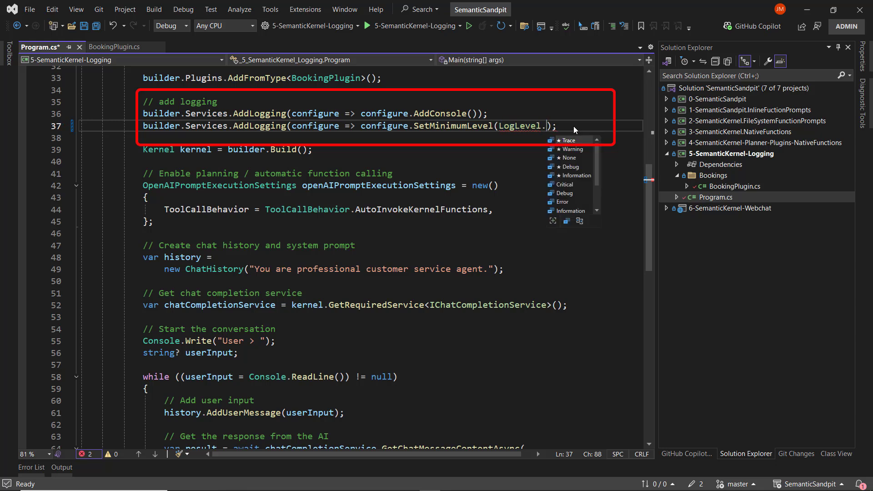
Step: Restore LogLevel.Trace as the minimum logging level and relaunch the agent
left_click(568, 140)
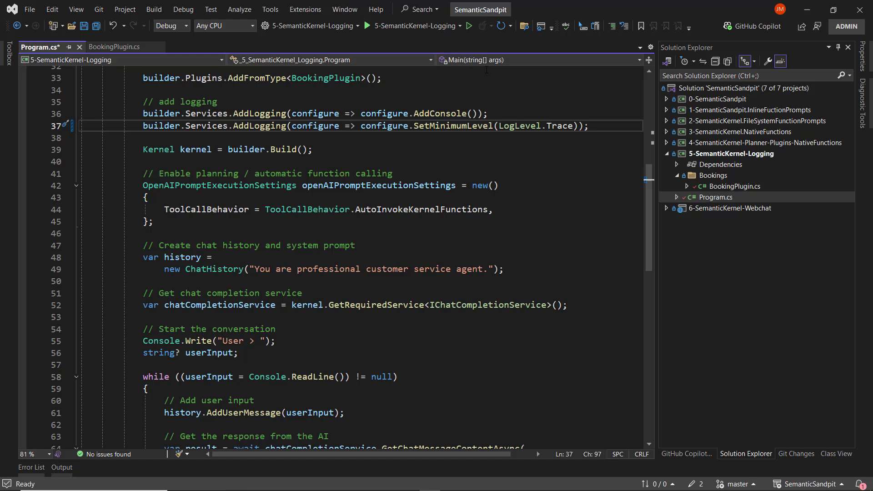
left_click(470, 25)
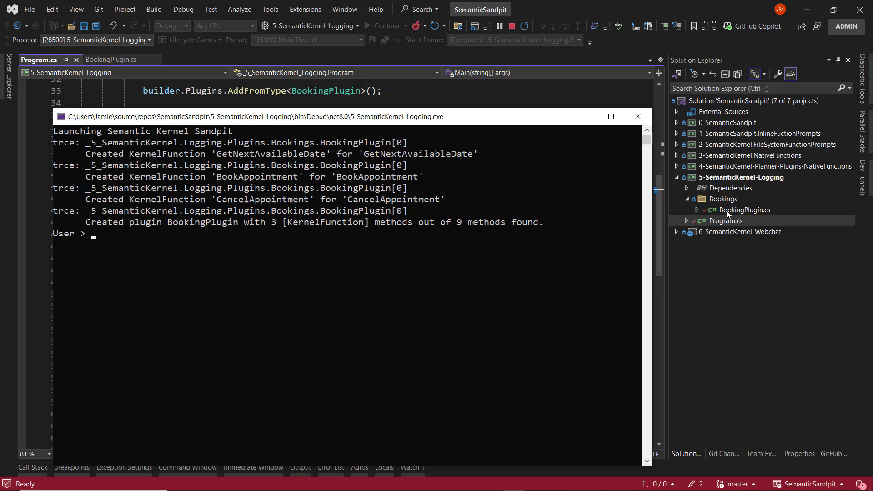
Step: Bring up BookingPlugin.cs from Solution Explorer to view its GetNextAvailableDate code
double_click(743, 210)
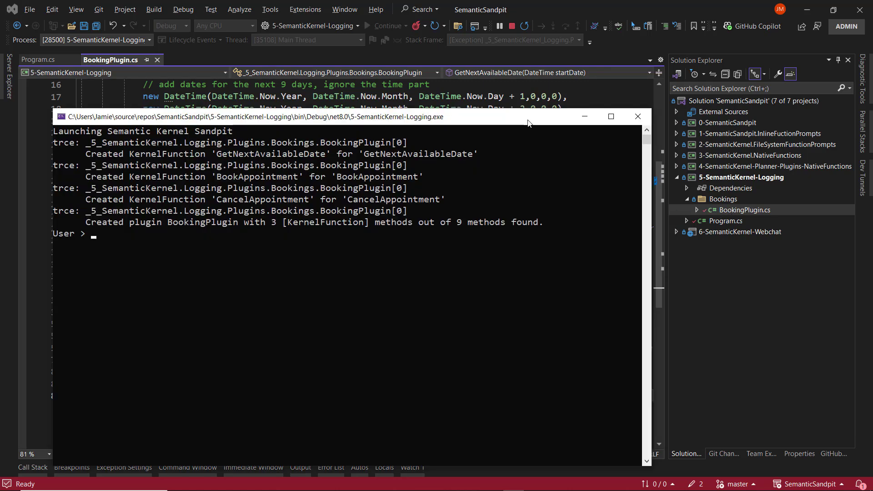
Step: Ask the agent 'what can you do?' to get its booking abilities with logged chat history and tokens
type("what can you do?")
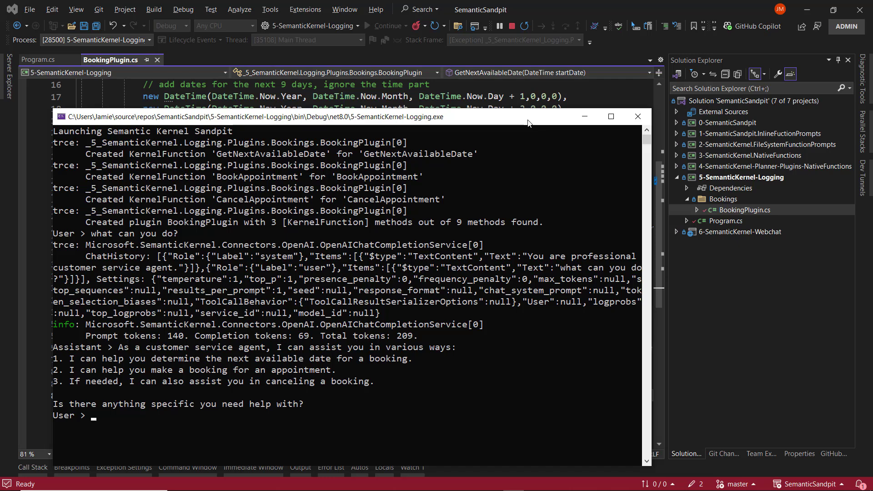
Step: Request 'i want to make a booking 1 million days in the future' and review the invalid-date exception log
type("i want to make a booking 1 million days in the future")
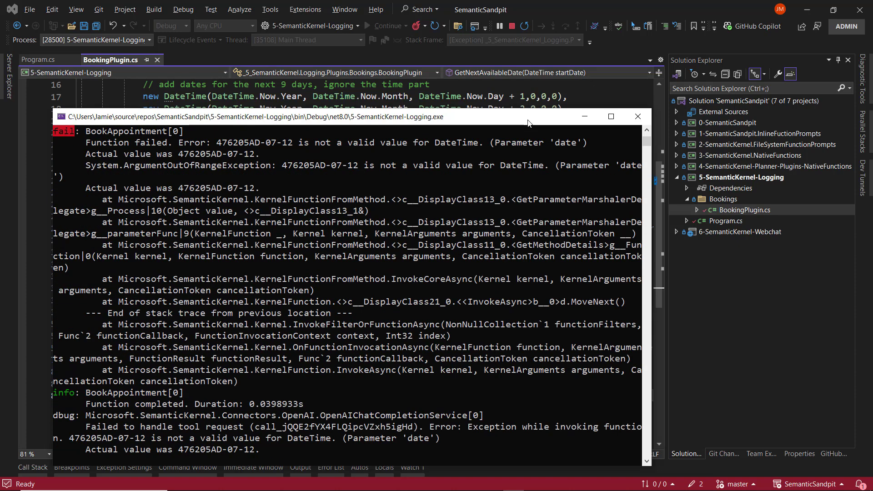
scroll("down", 3)
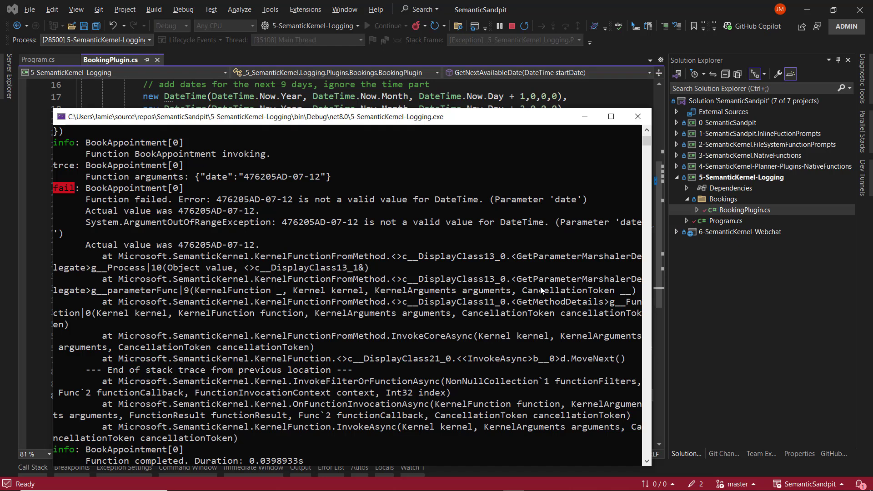
mouse_move(551, 276)
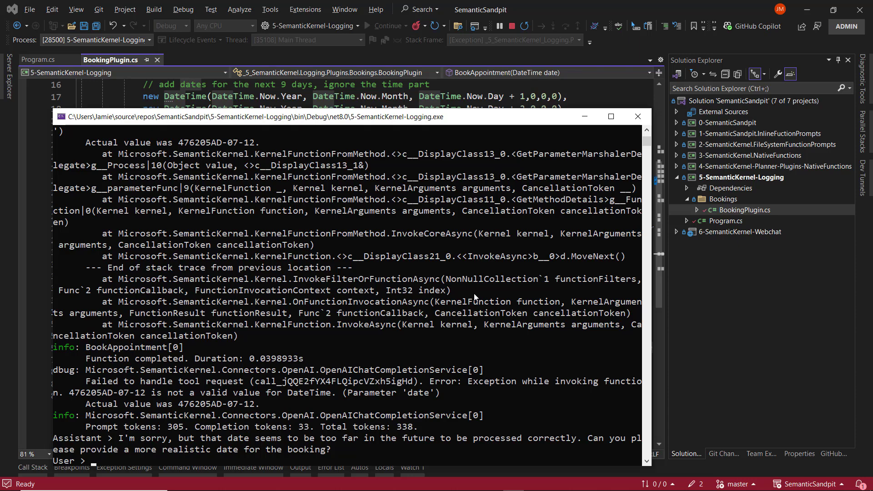
scroll("up", 3)
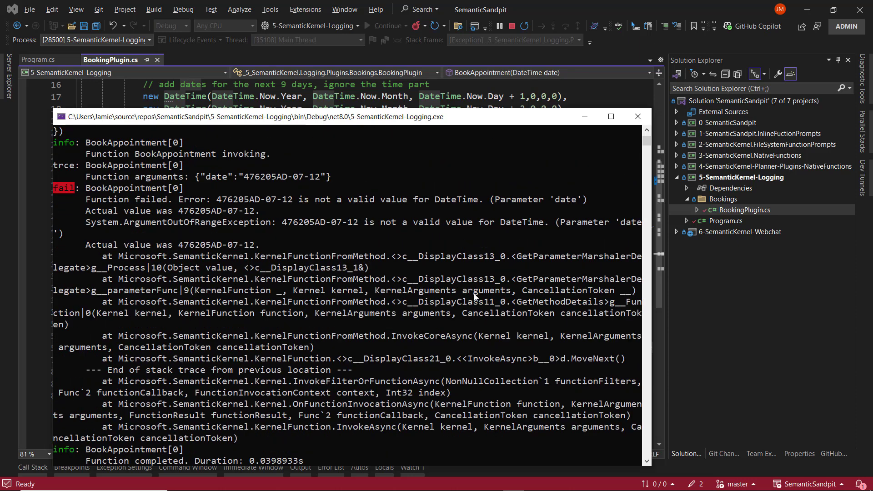